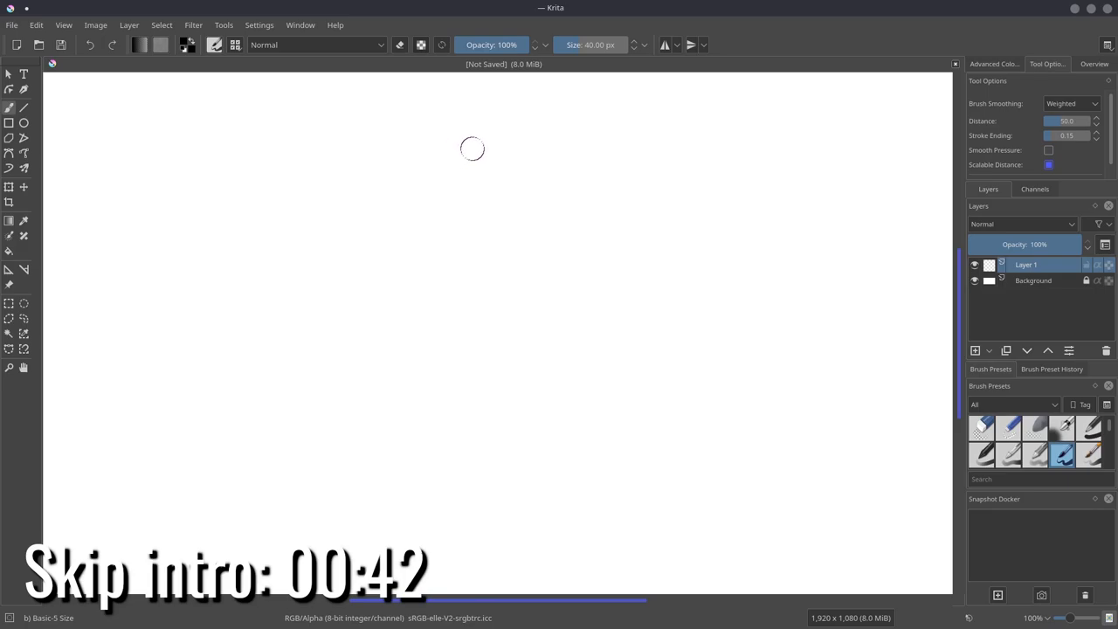
mouse_move(495, 154)
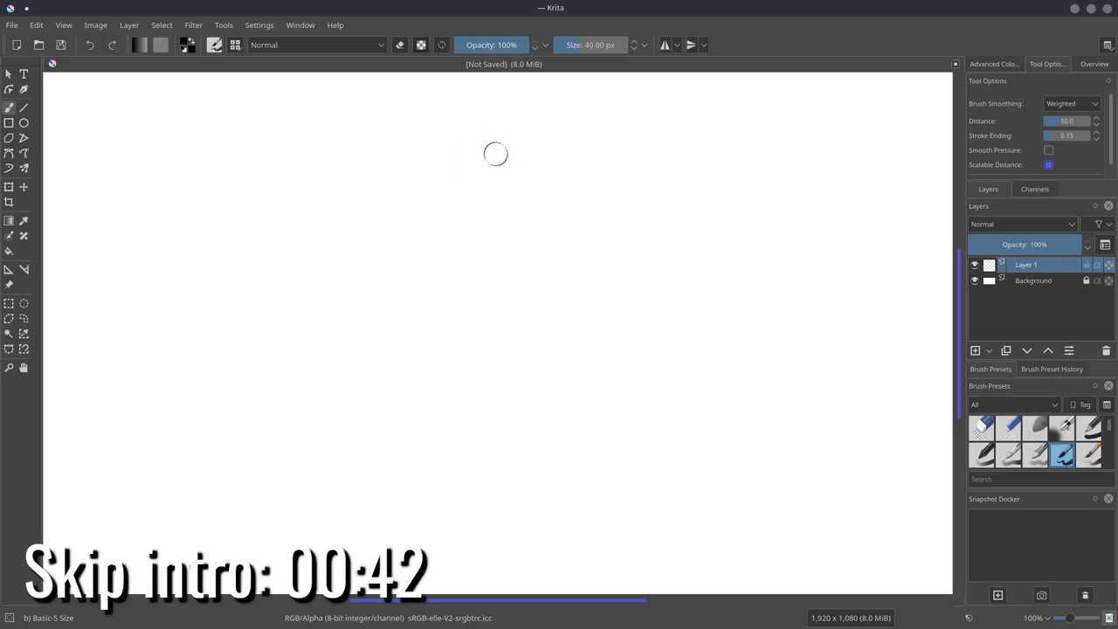
mouse_move(498, 80)
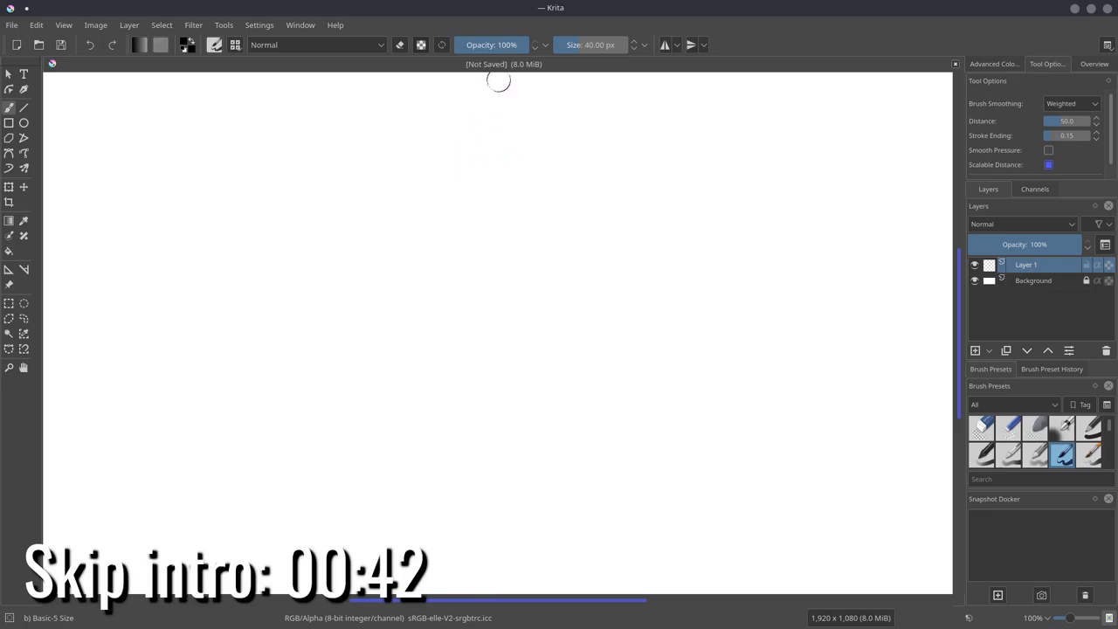
mouse_move(548, 80)
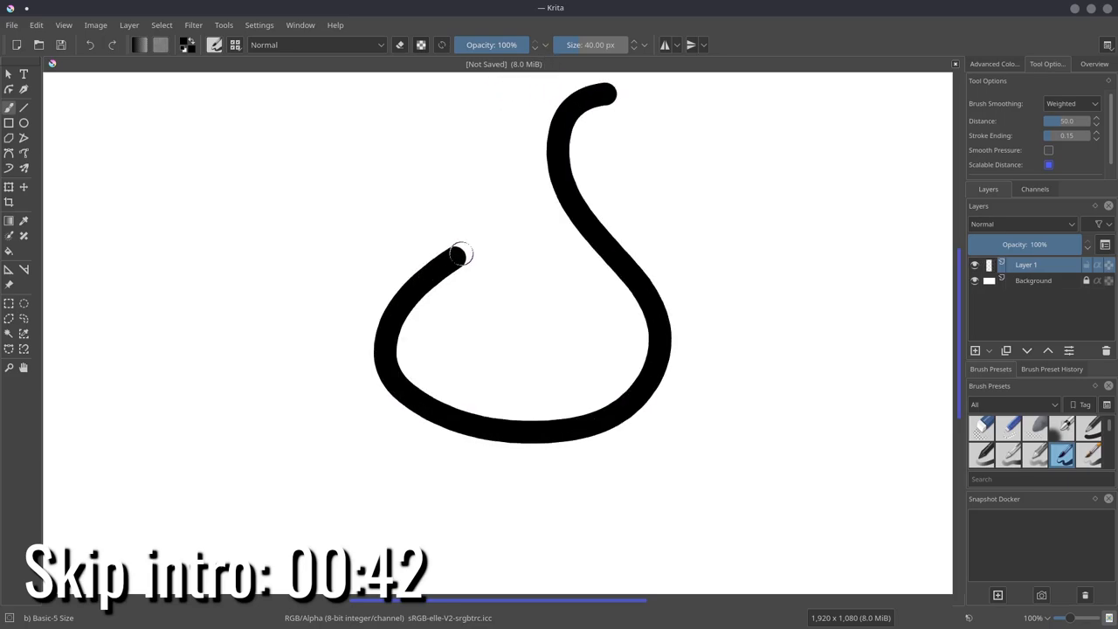
Draw two thick black looping test strokes on the Krita canvas with the Basic-5 Size brush
left_click_drag(463, 254, 454, 325)
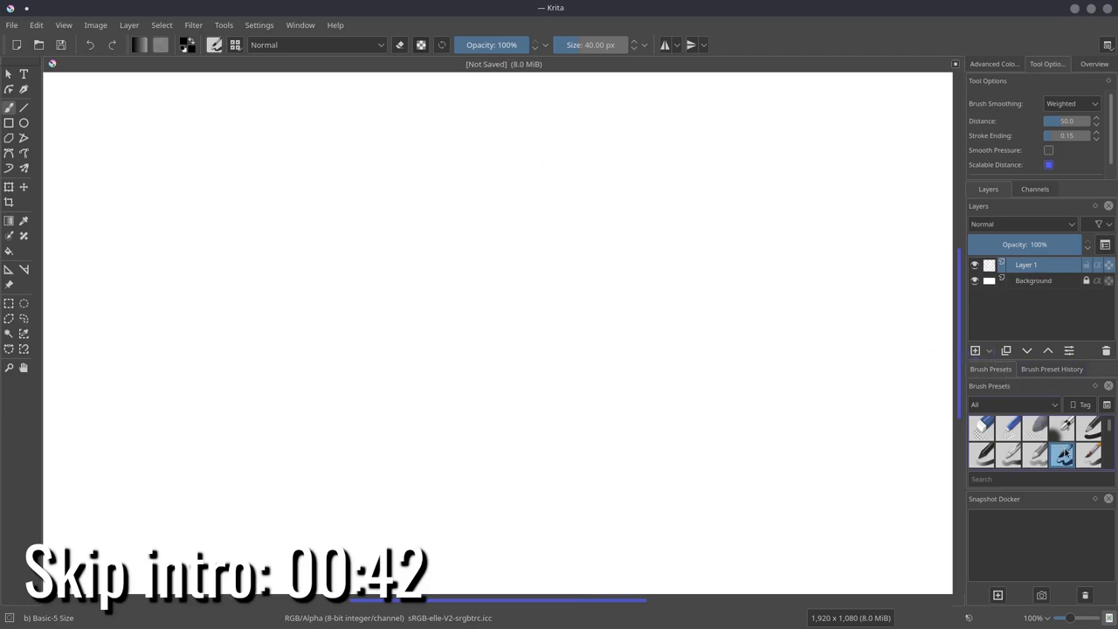
mouse_move(924, 309)
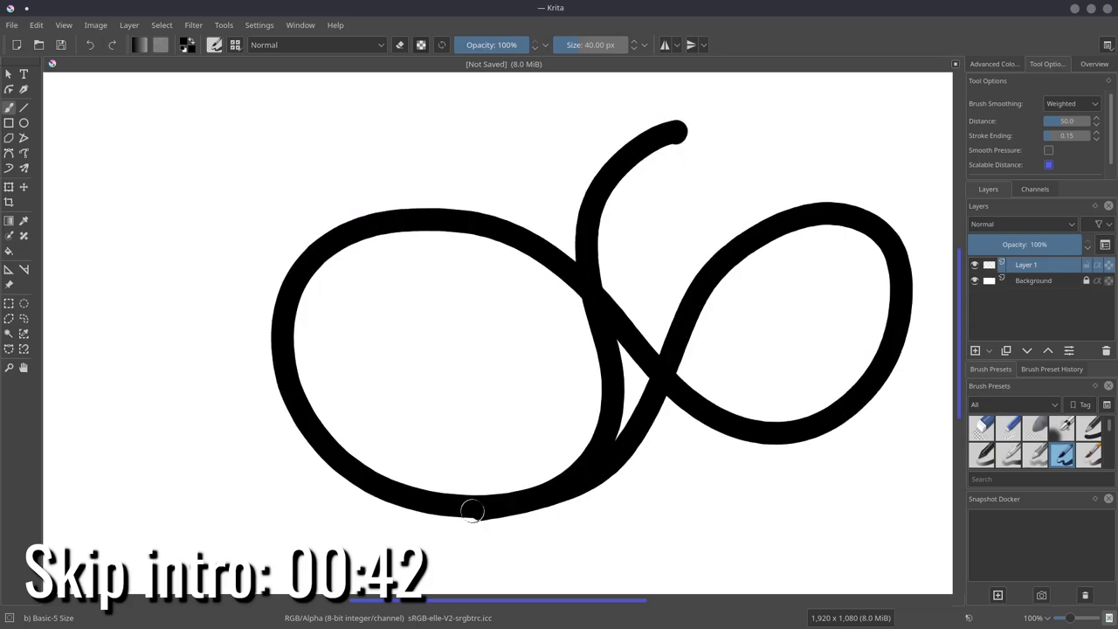
left_click_drag(472, 511, 669, 348)
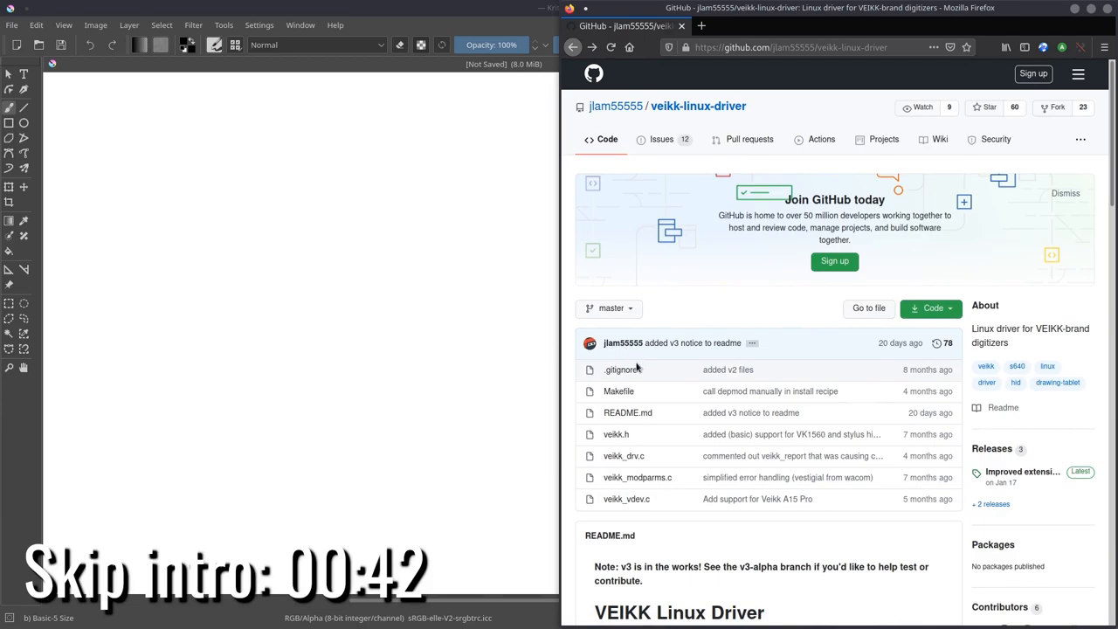
Scroll the veikk-linux-driver GitHub page down to the README and back up
scroll("down", 3)
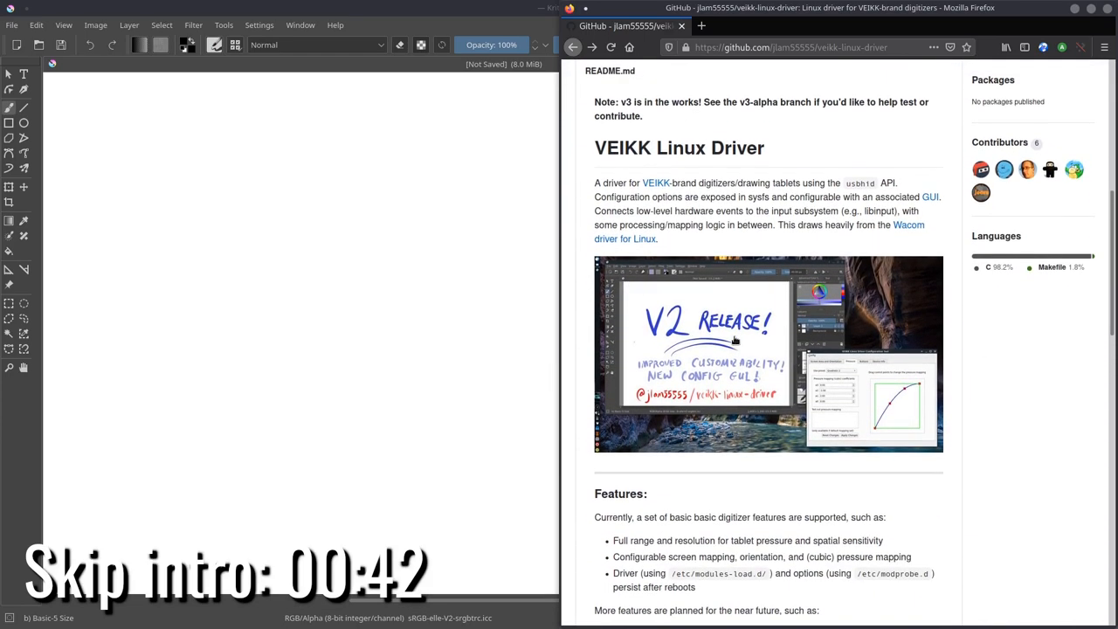
mouse_move(750, 313)
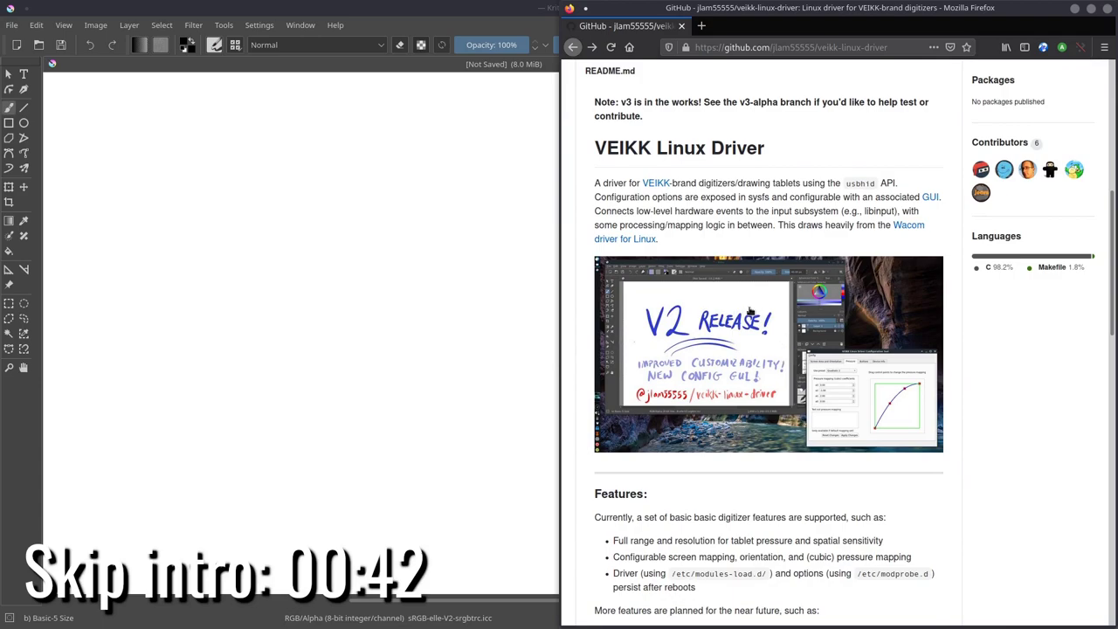
mouse_move(744, 336)
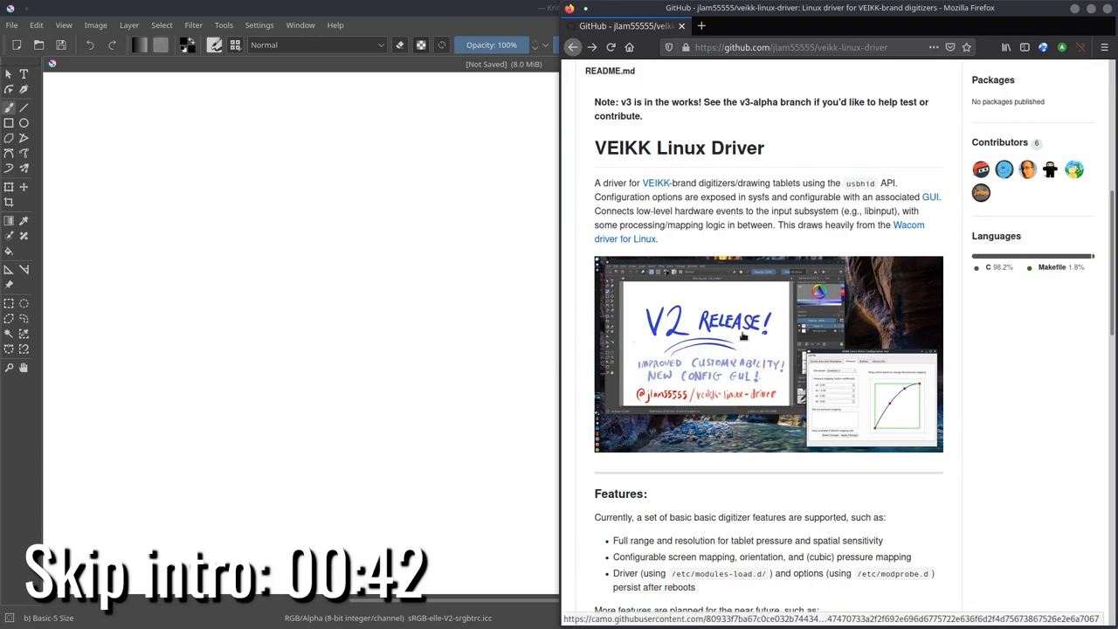
scroll("up", 3)
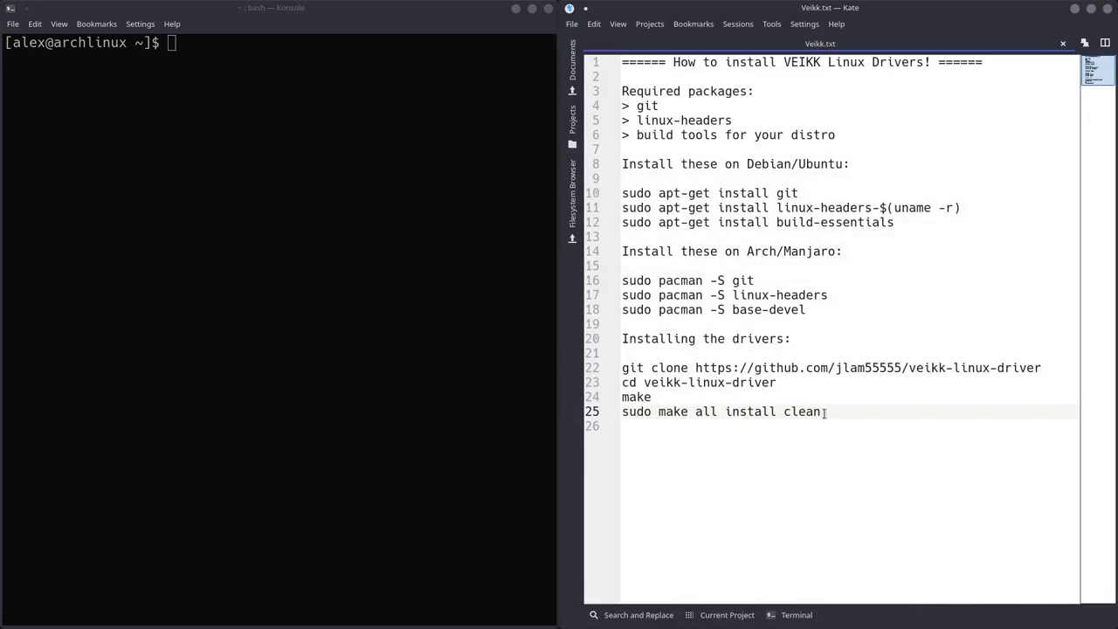
mouse_move(870, 112)
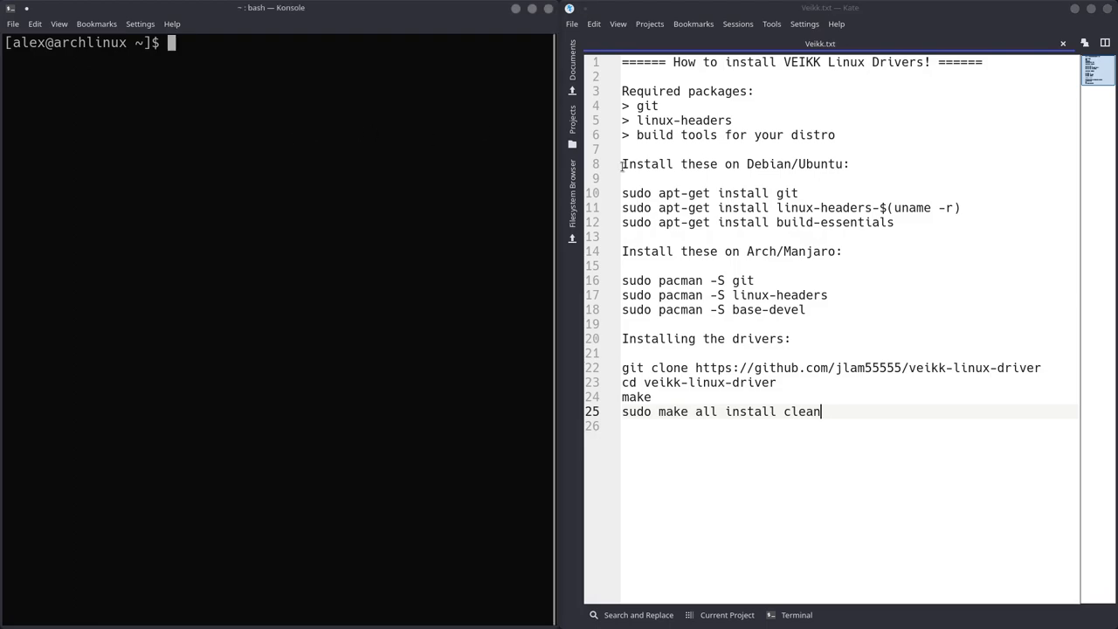
mouse_move(409, 208)
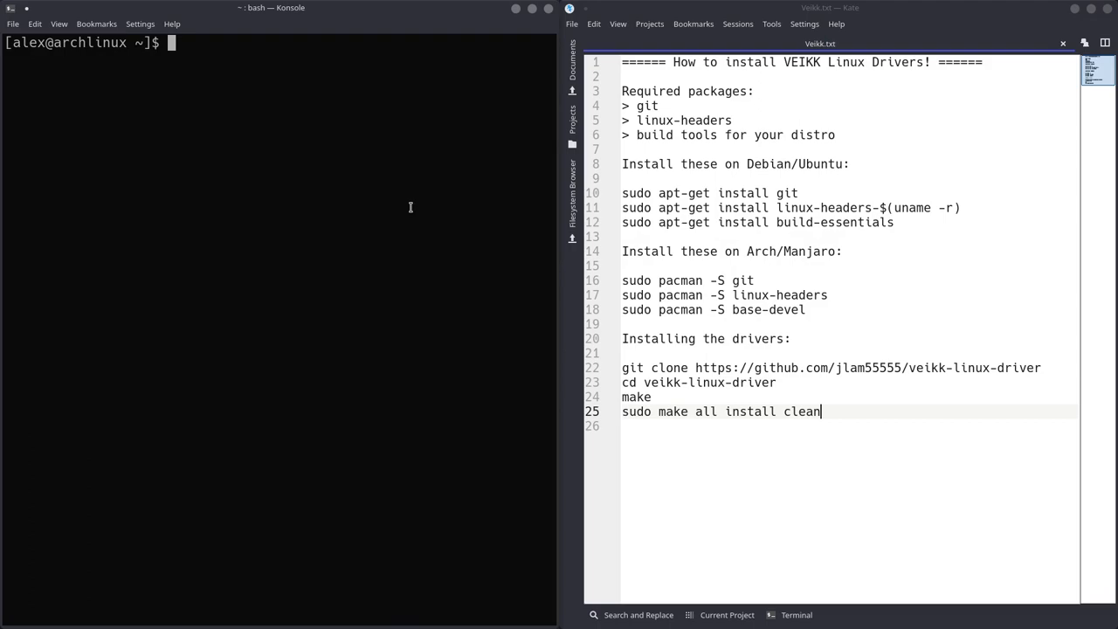
Step through Veikk.txt in Kate, from the Debian apt-get git line to the Arch git command
left_click_drag(622, 91, 834, 135)
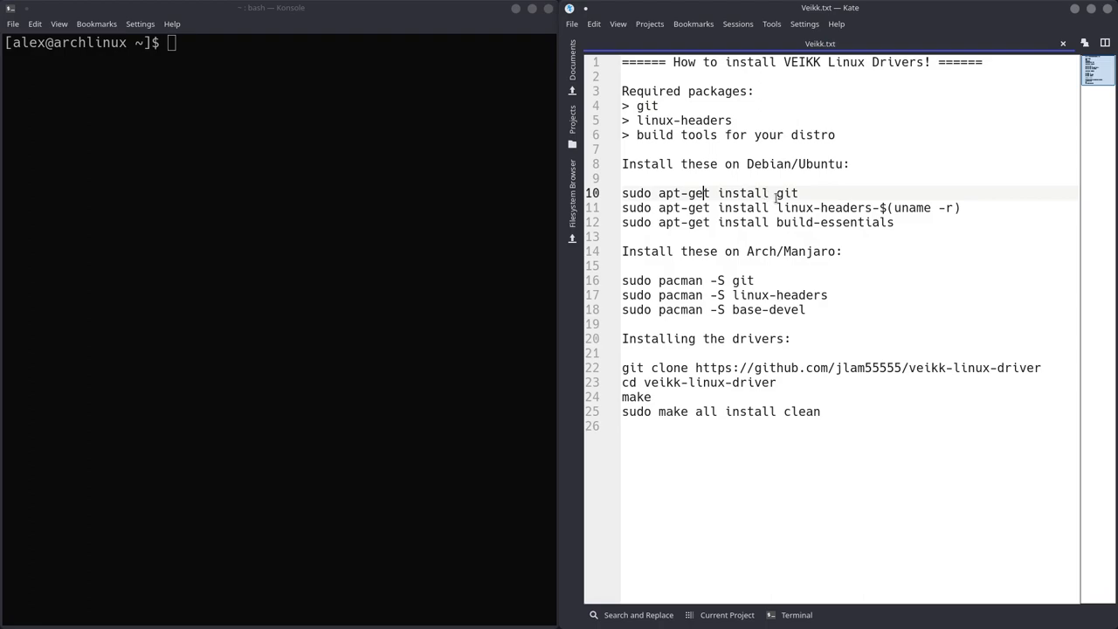
double_click(778, 164)
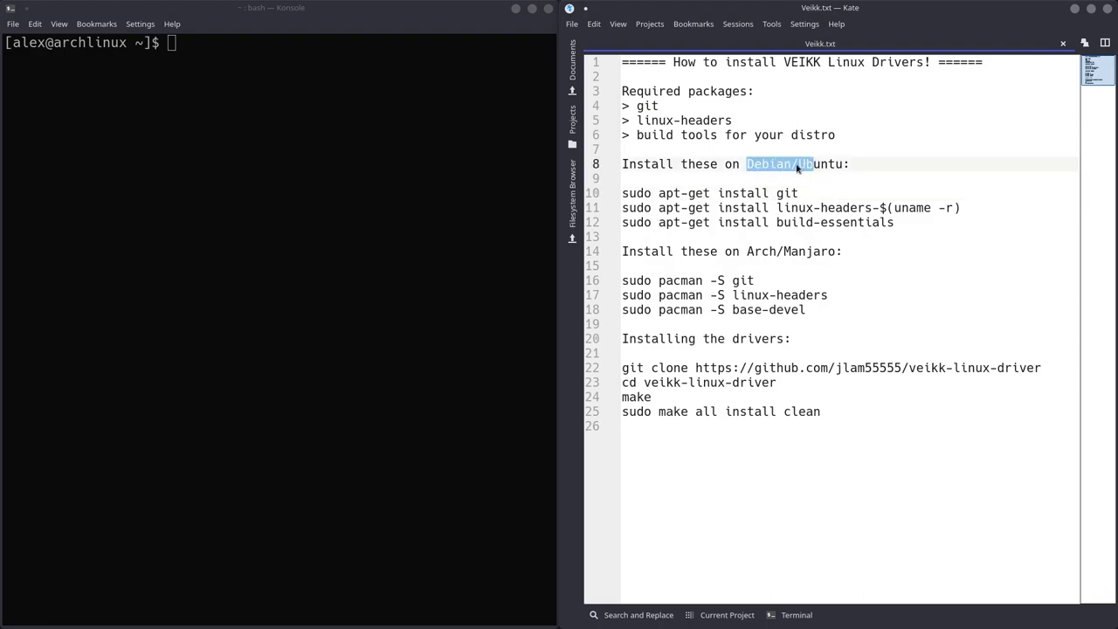
left_click(797, 193)
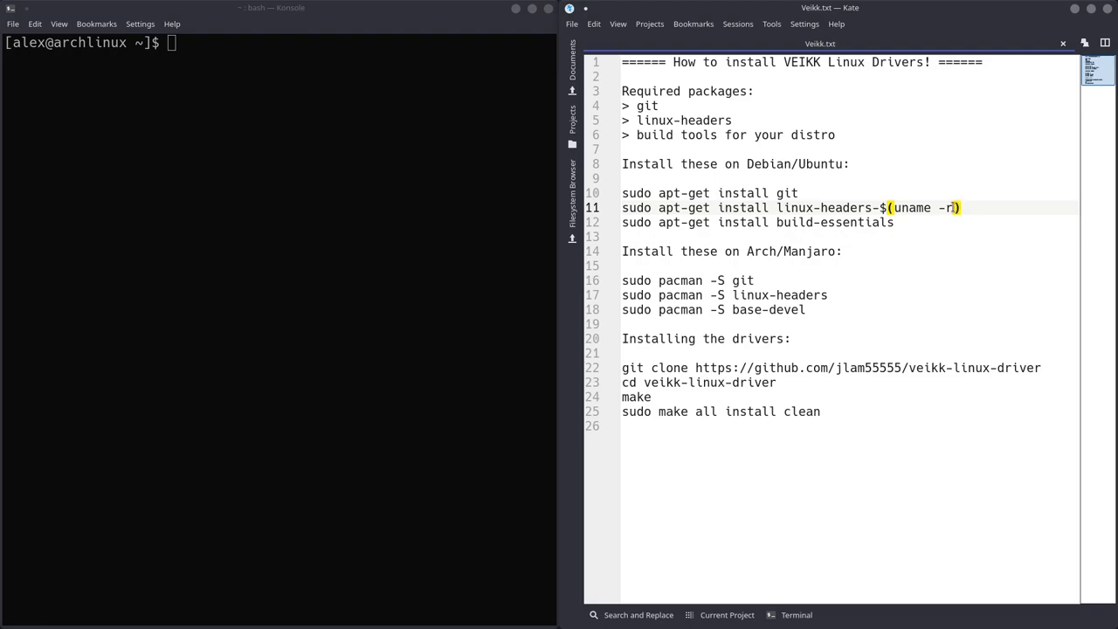
mouse_move(941, 197)
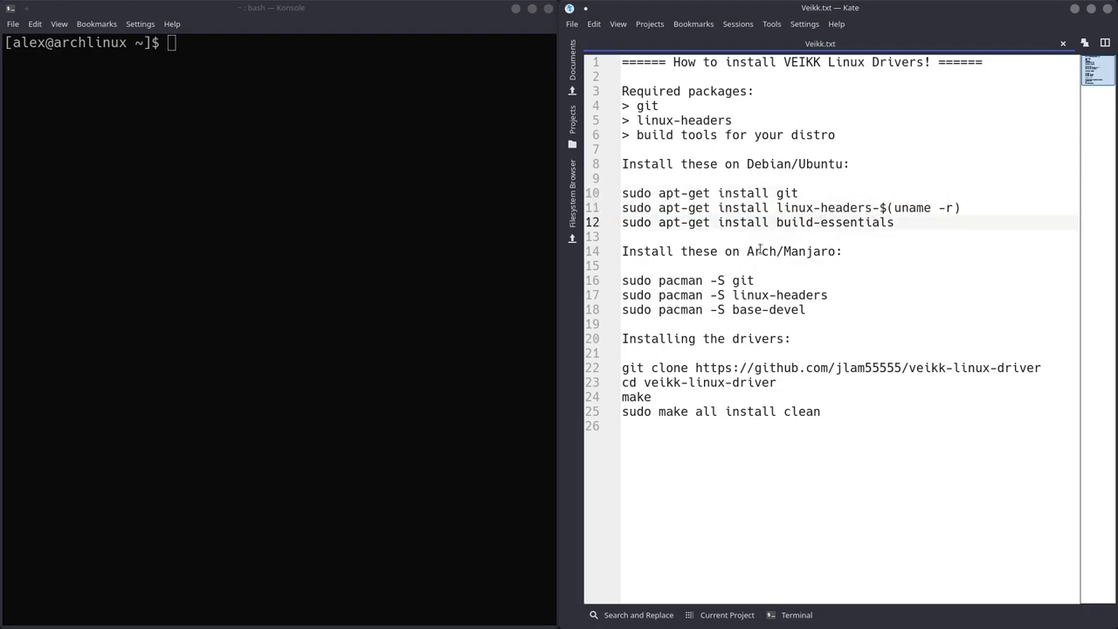
left_click(843, 251)
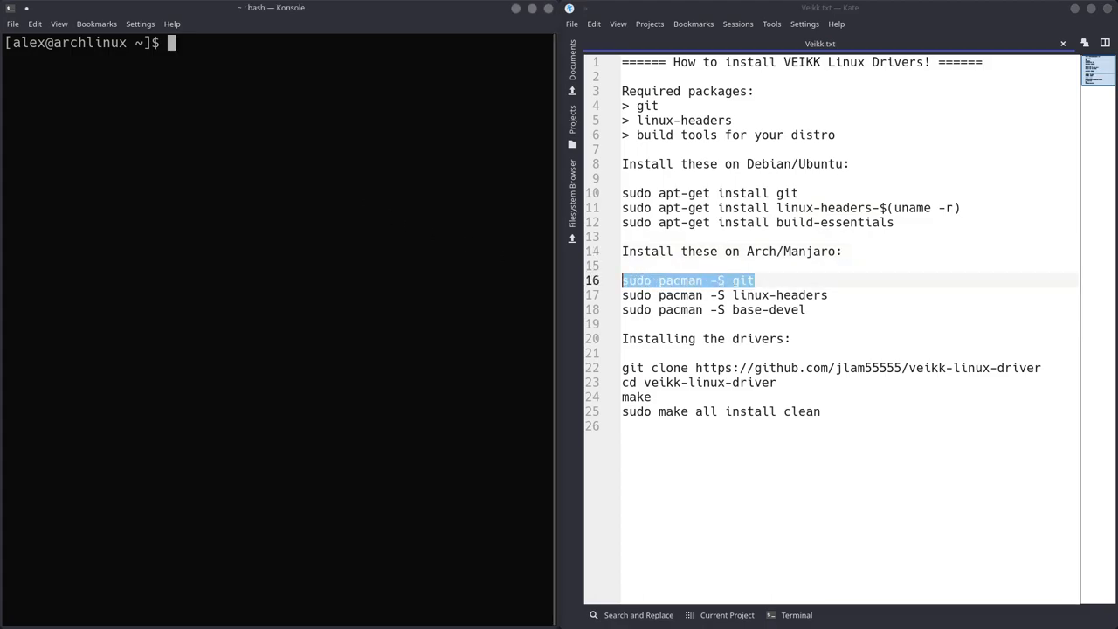
Install git and base-devel with pacman, confirming Y and accepting all group members
key("Return")
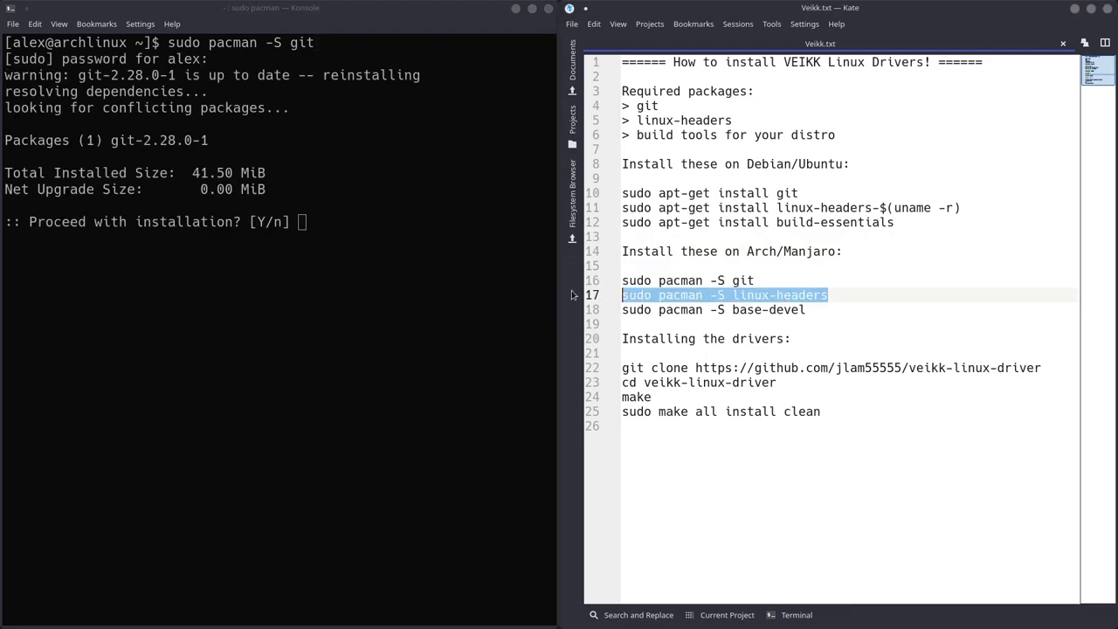
type("Y")
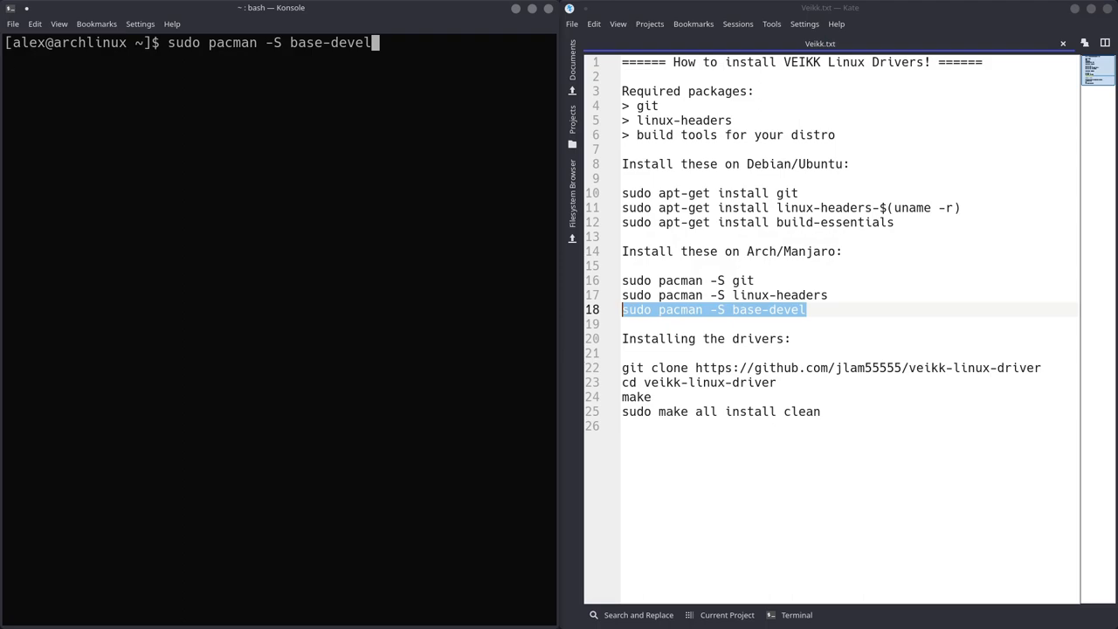
key("Return")
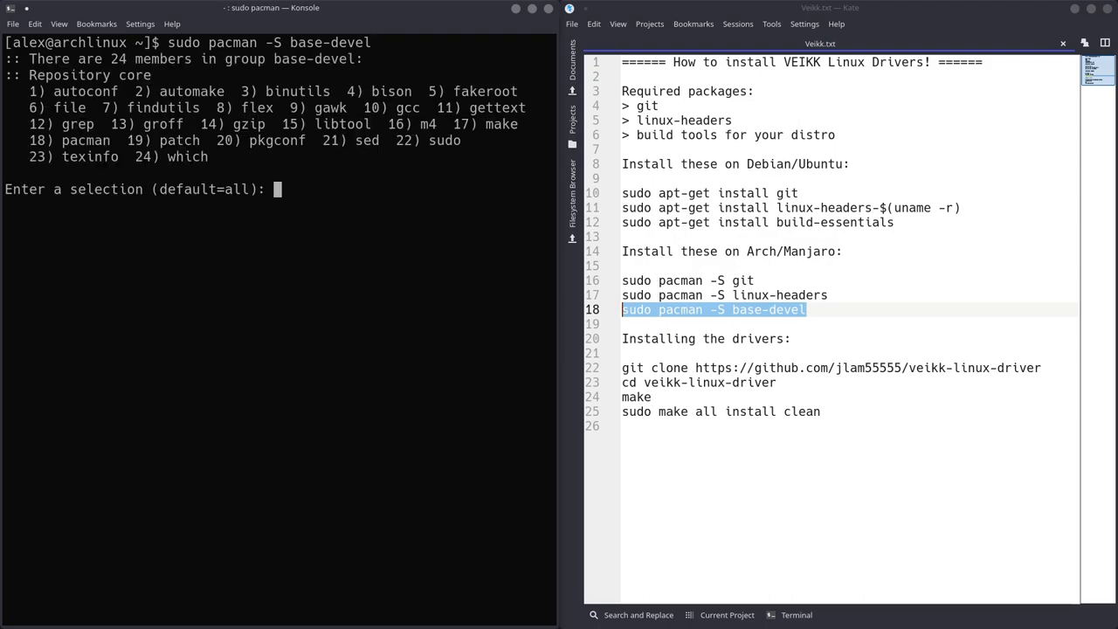
key("Return")
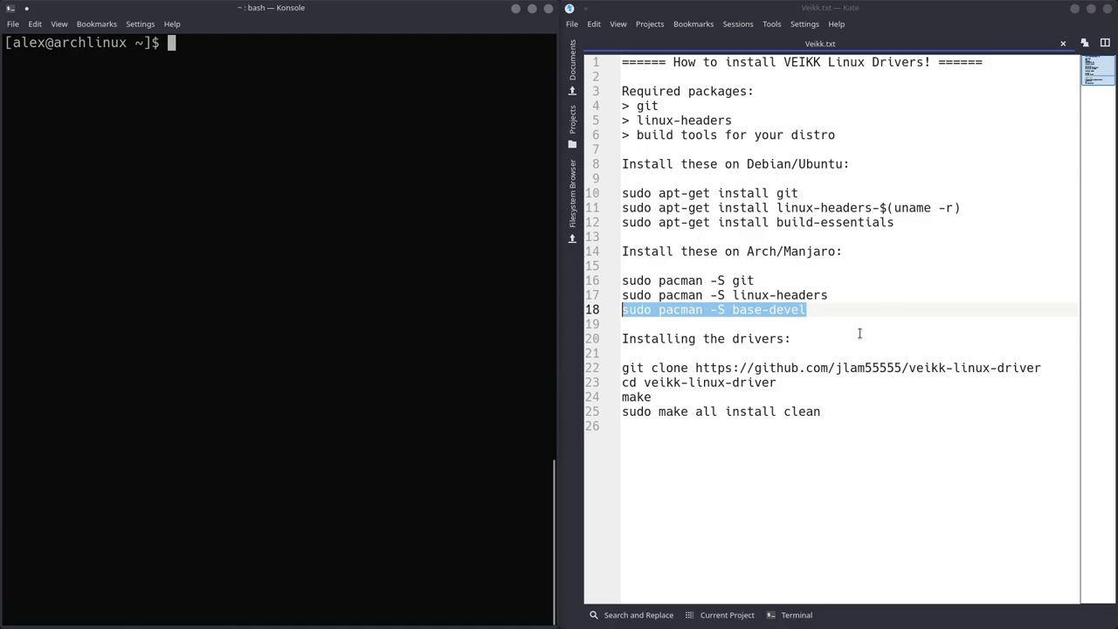
left_click(806, 310)
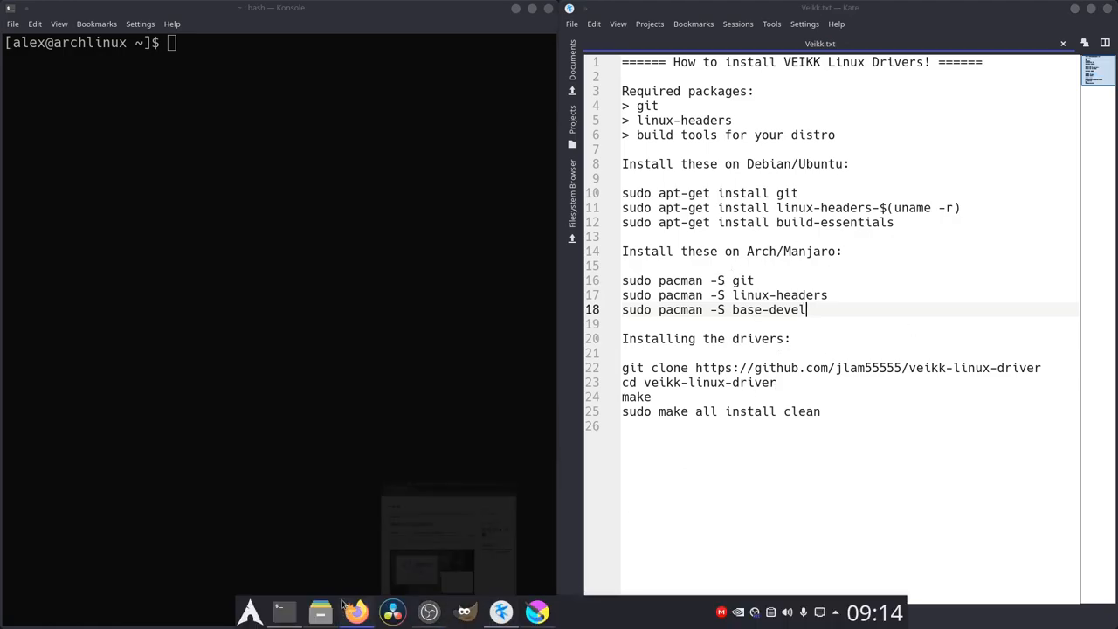
left_click(354, 611)
type("ls")
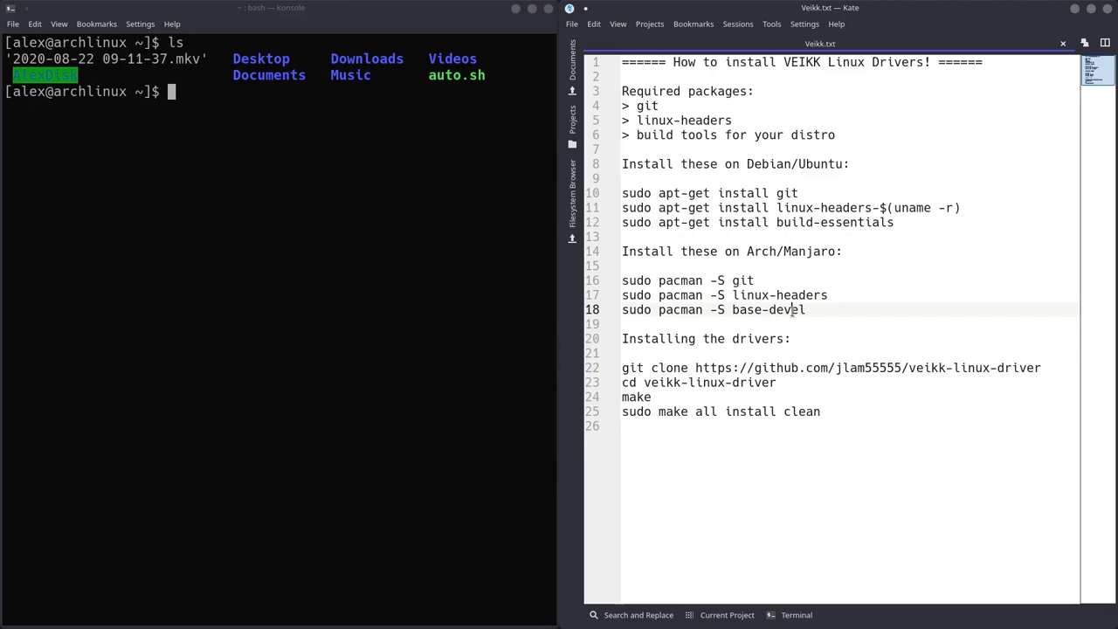
double_click(655, 367)
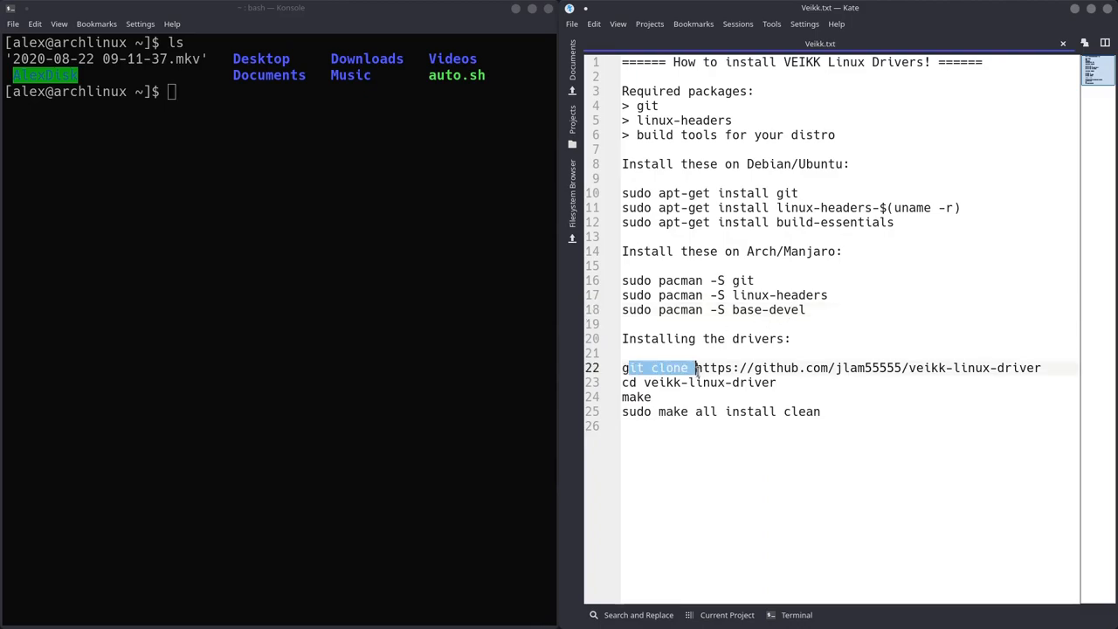
left_click_drag(694, 367, 1041, 367)
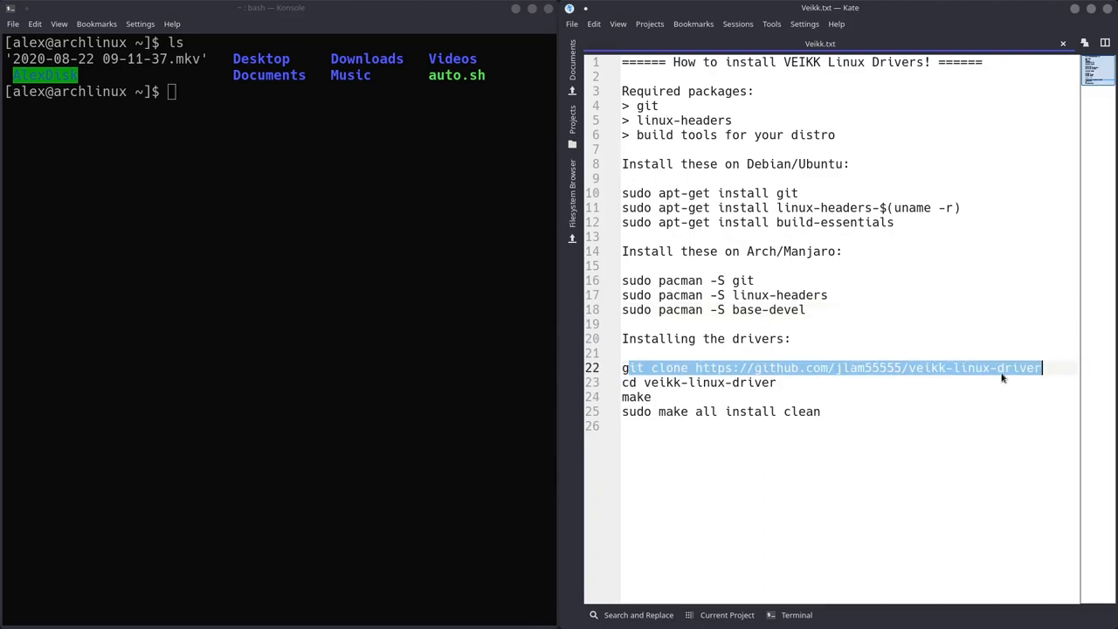
left_click(652, 396)
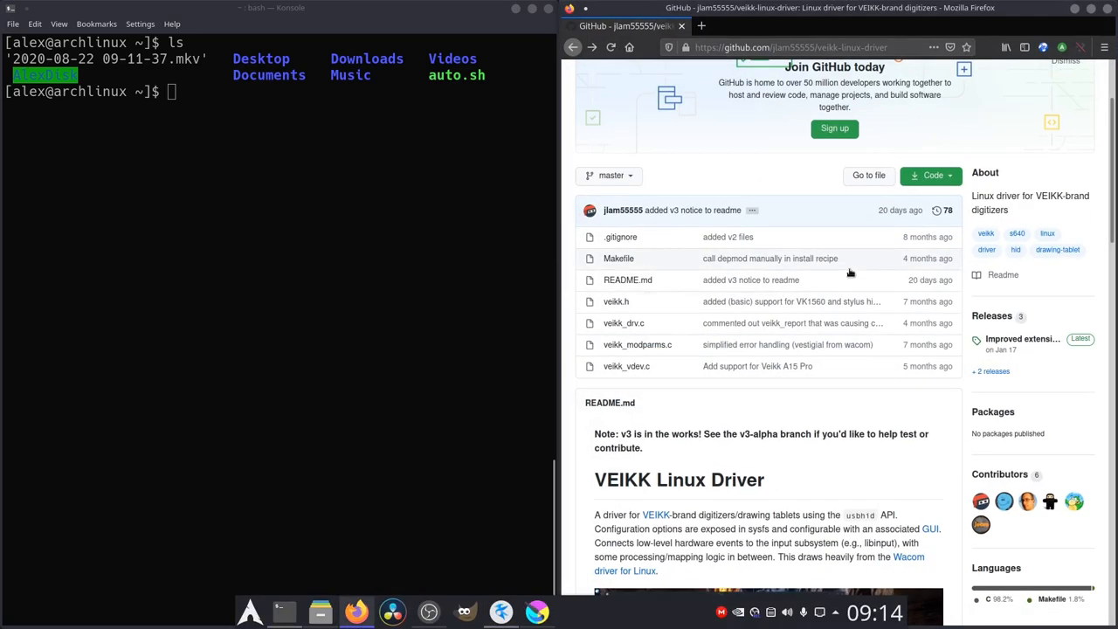
type("git clone https://github.com/jlam55555/veikk-linux-driver")
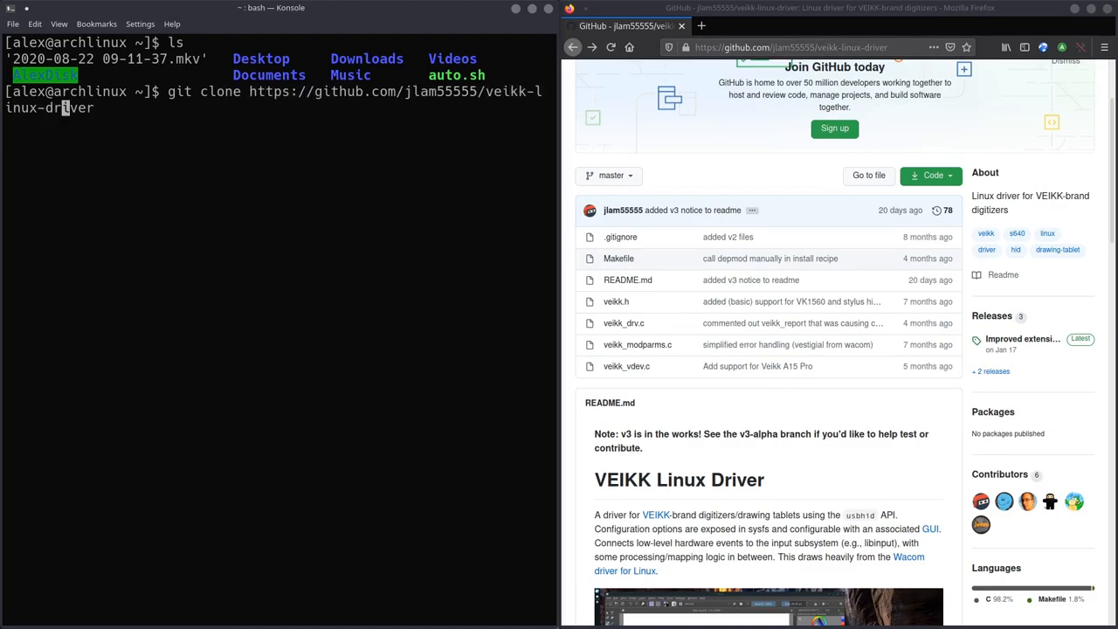
key("Return")
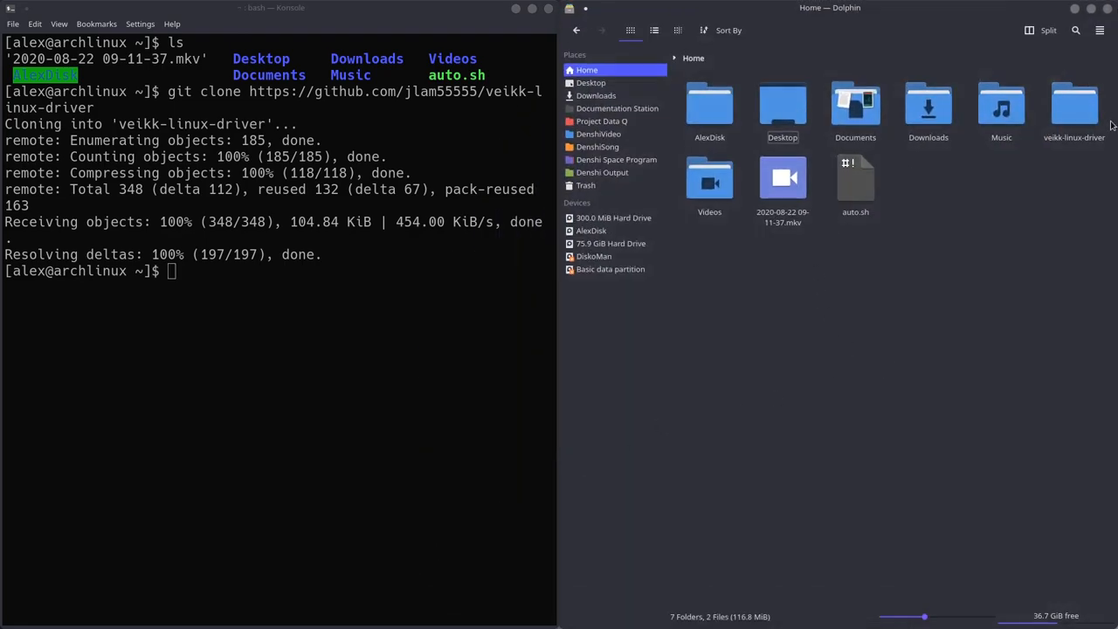
Open veikk-linux-driver in Dolphin and list the home folder contents with ls
double_click(1074, 105)
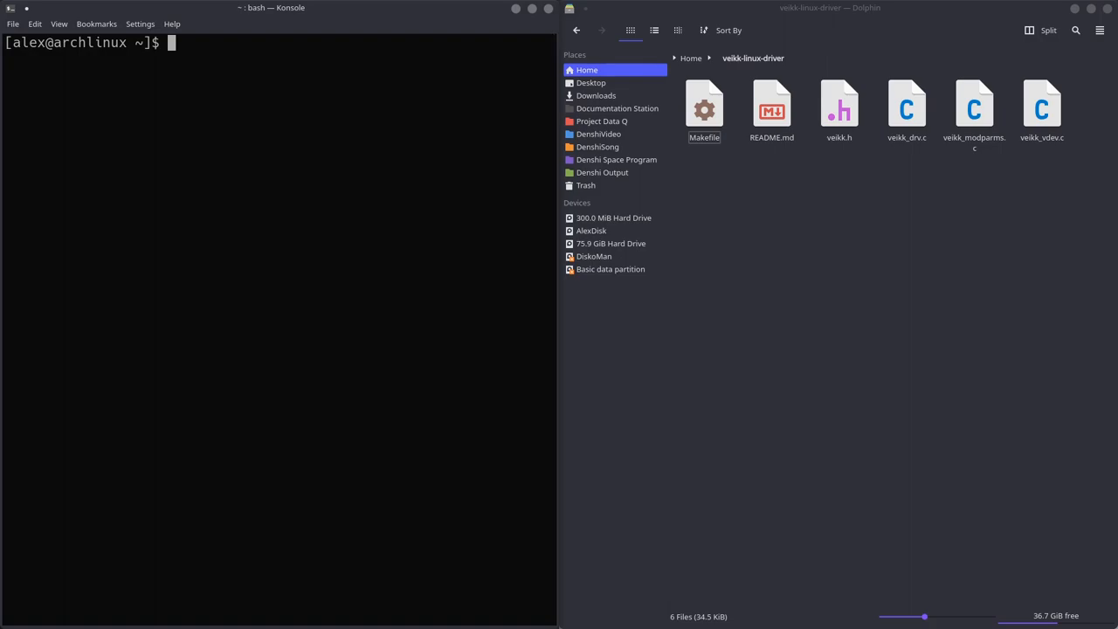
type("ls")
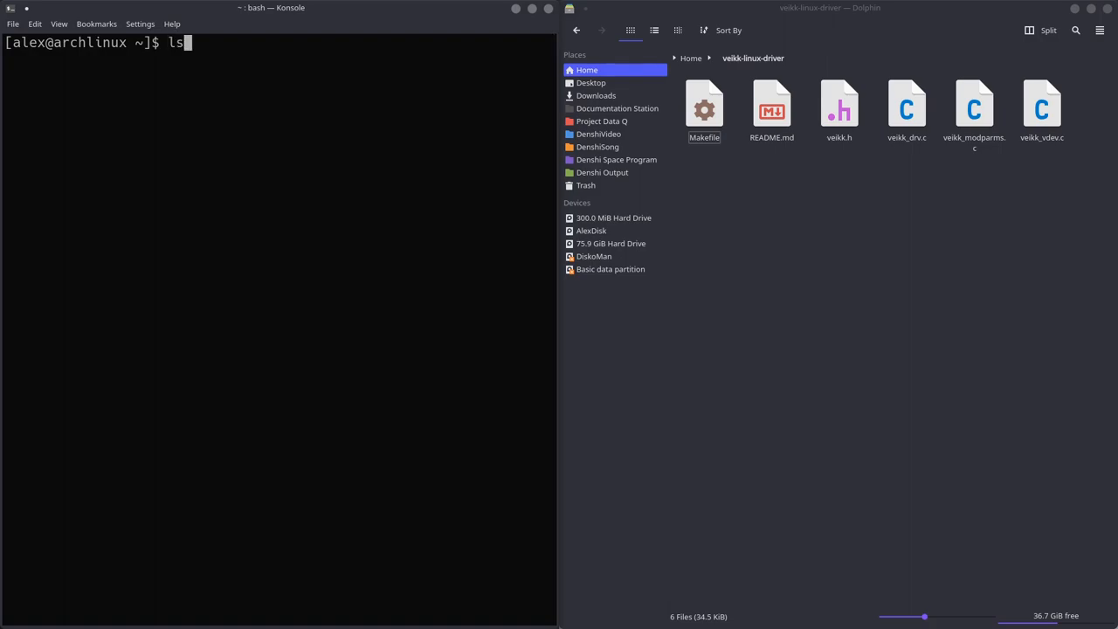
key("Return")
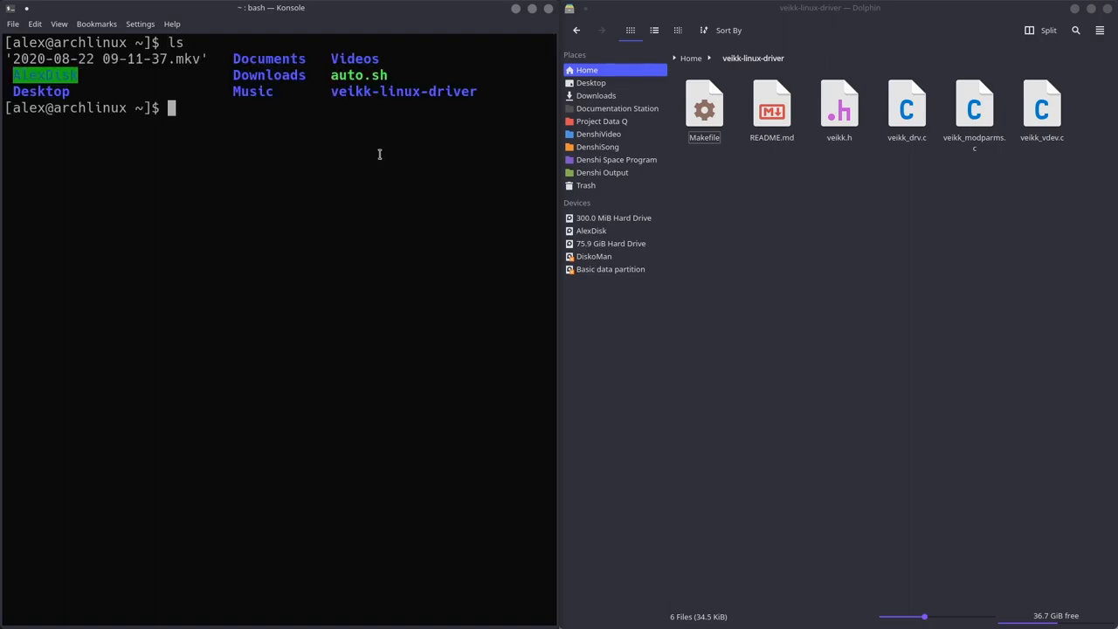
mouse_move(312, 202)
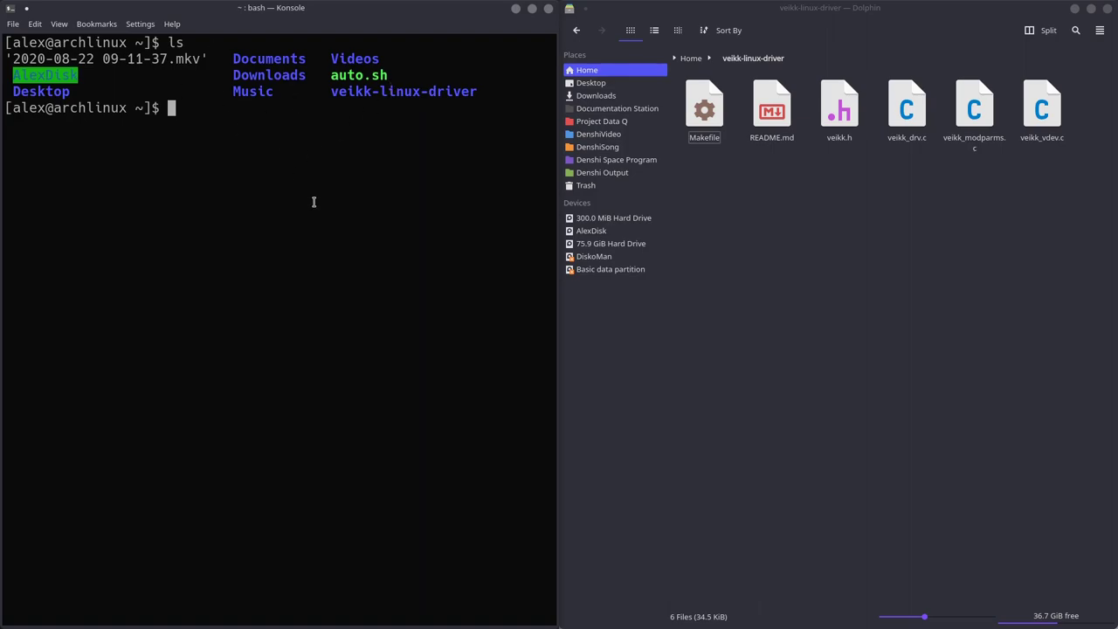
Change the terminal into the veikk-linux-driver folder with cd
type("cd v")
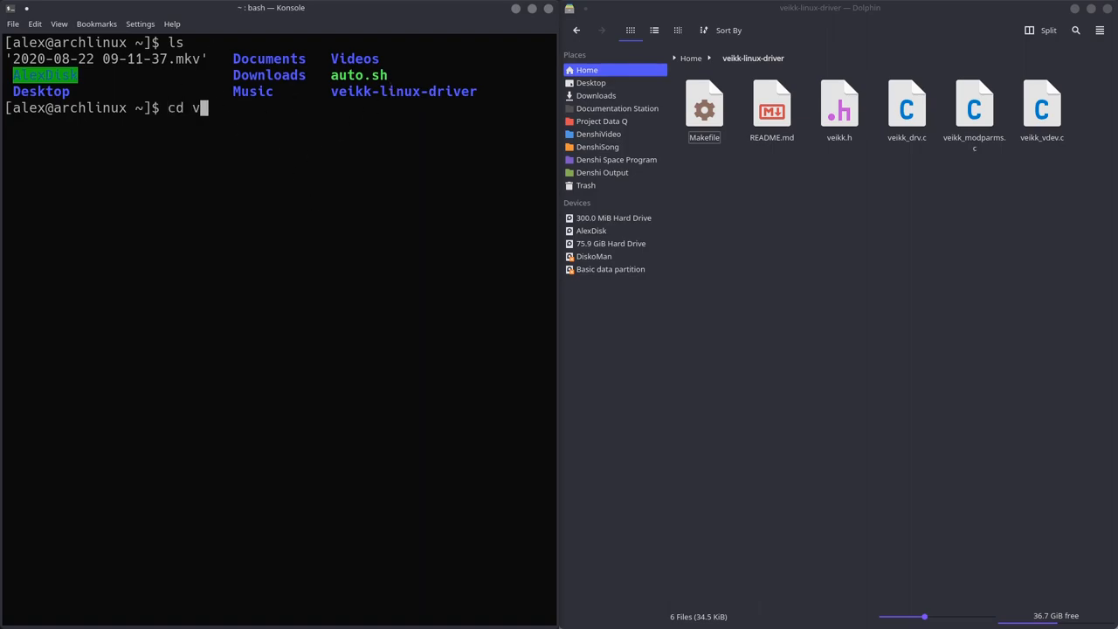
type("eikk-linux-dr")
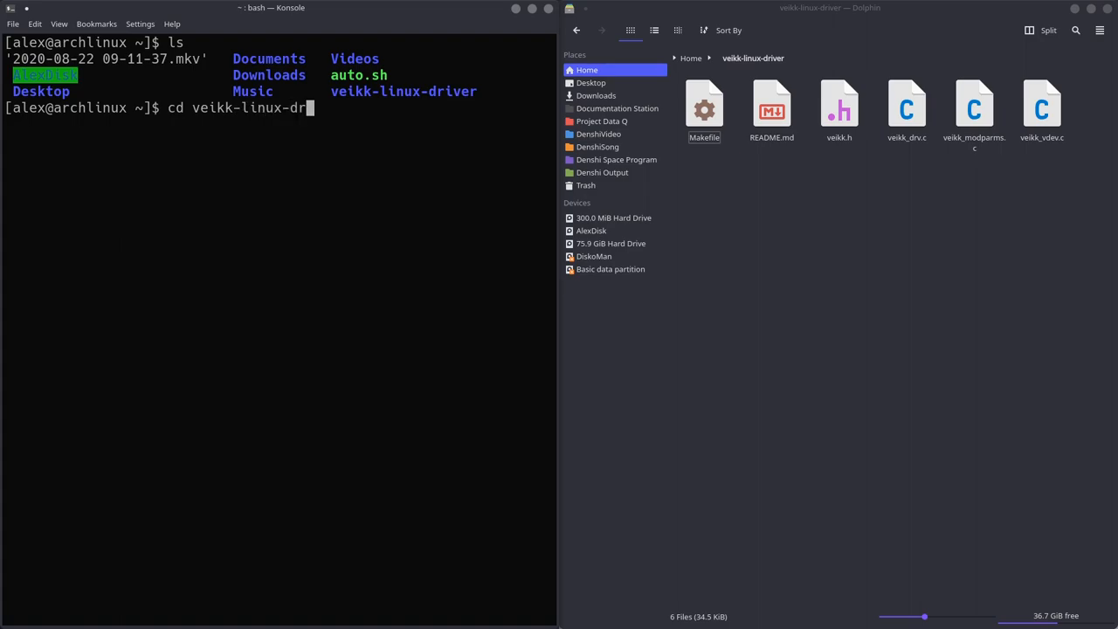
key("Return")
type("ls")
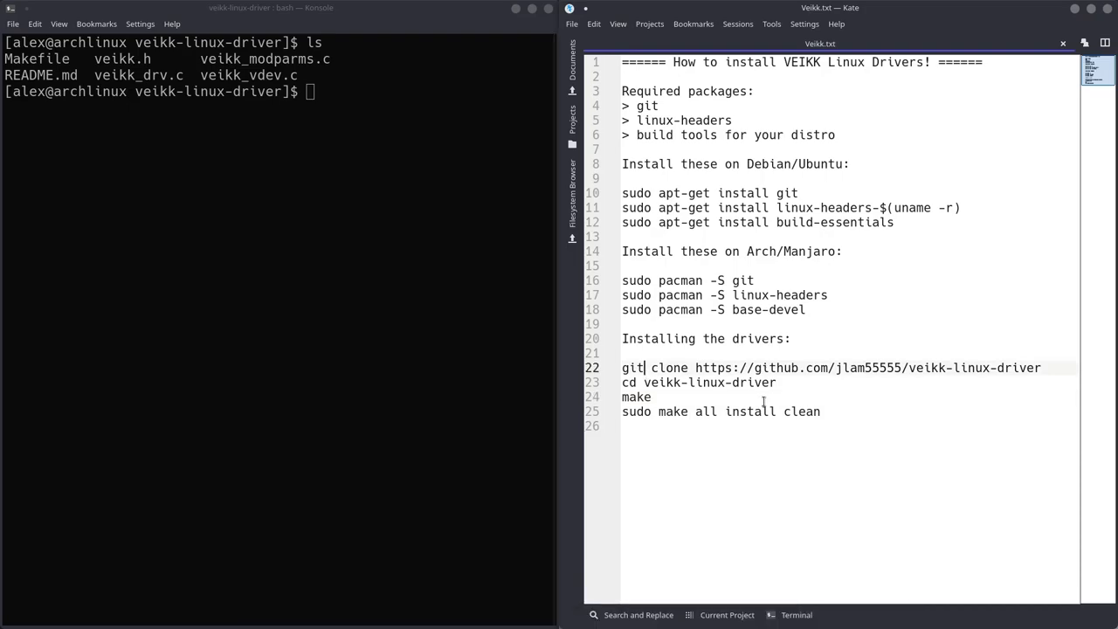
Build and install the veikk module by running 'sudo make all install clean' from Kate's notes
double_click(636, 396)
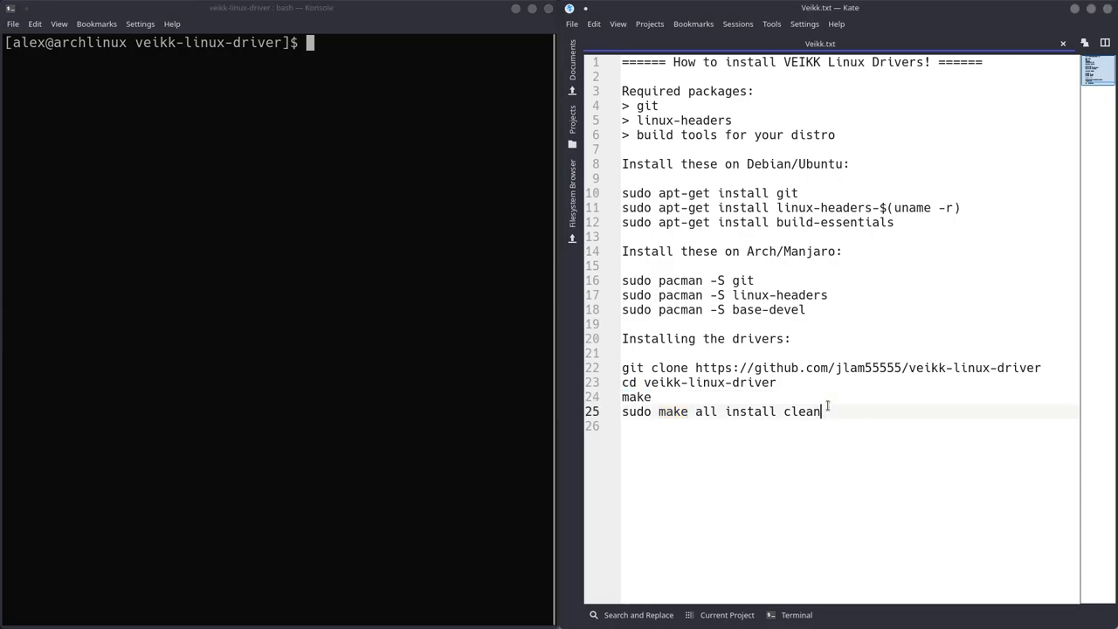
triple_click(720, 412)
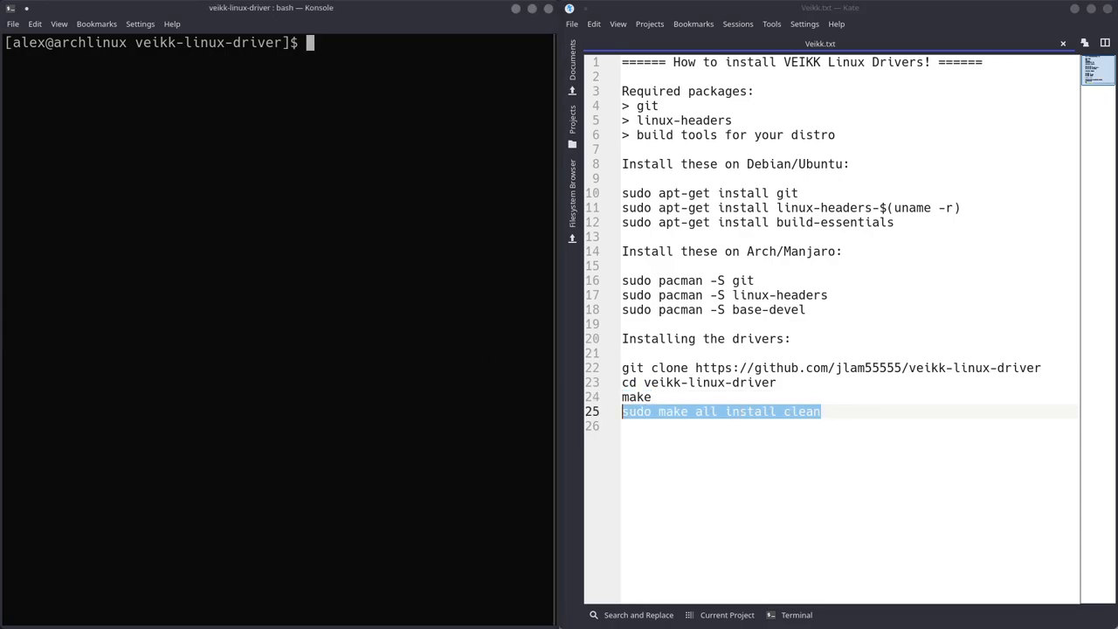
type("sudo make all install clean")
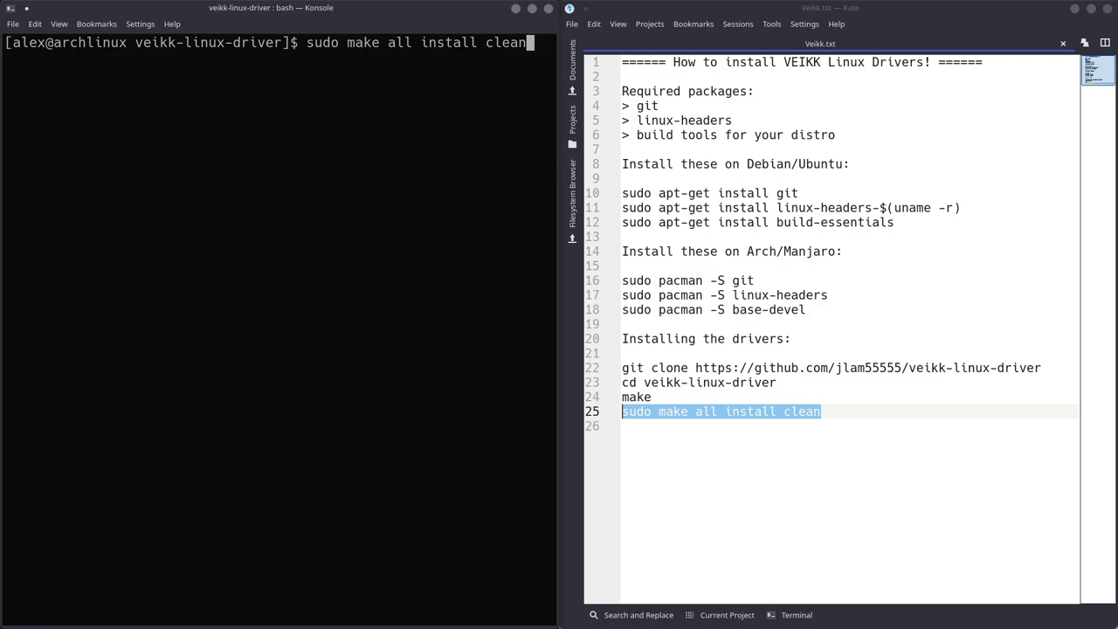
key("Return")
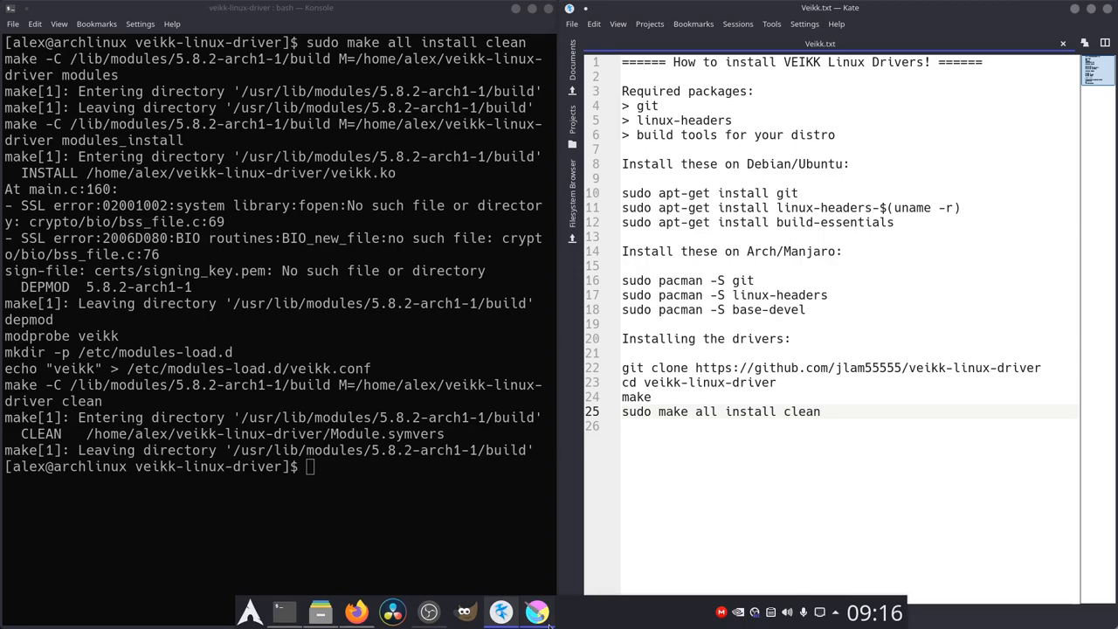
Switch to Krita and draw pressure-varied 'Drivers' lettering on the canvas with the pen
left_click(536, 612)
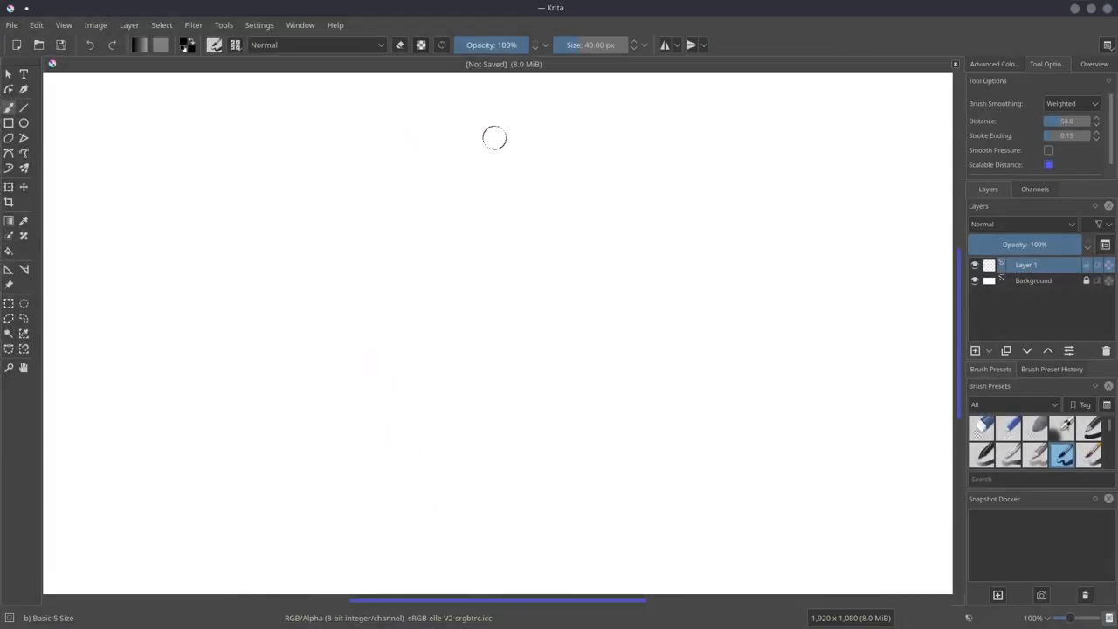
left_click_drag(498, 140, 426, 412)
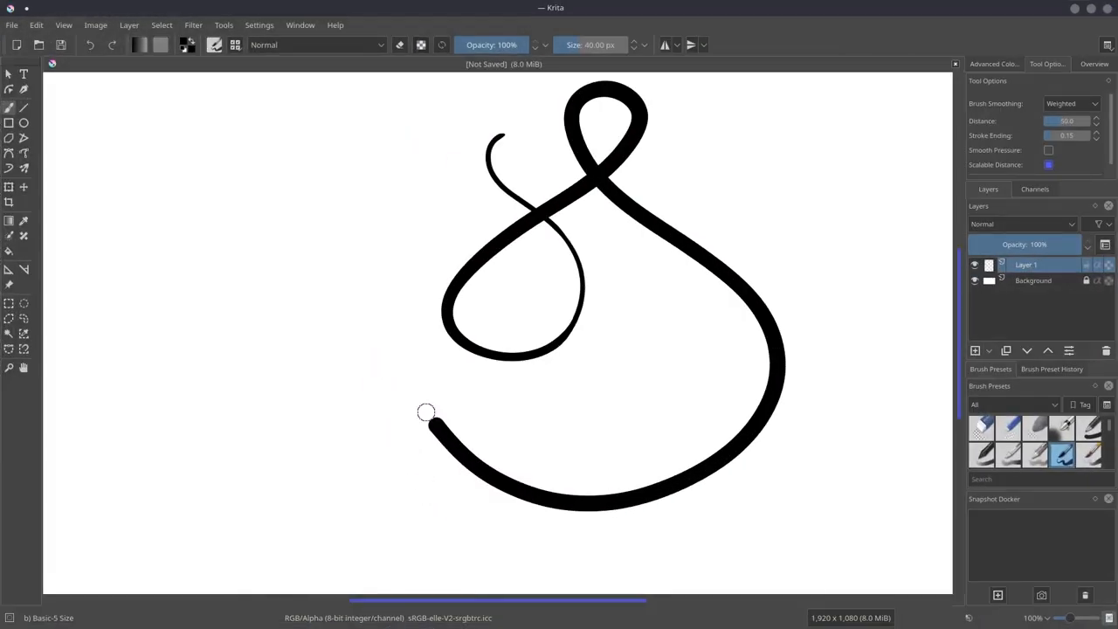
left_click_drag(426, 419, 346, 335)
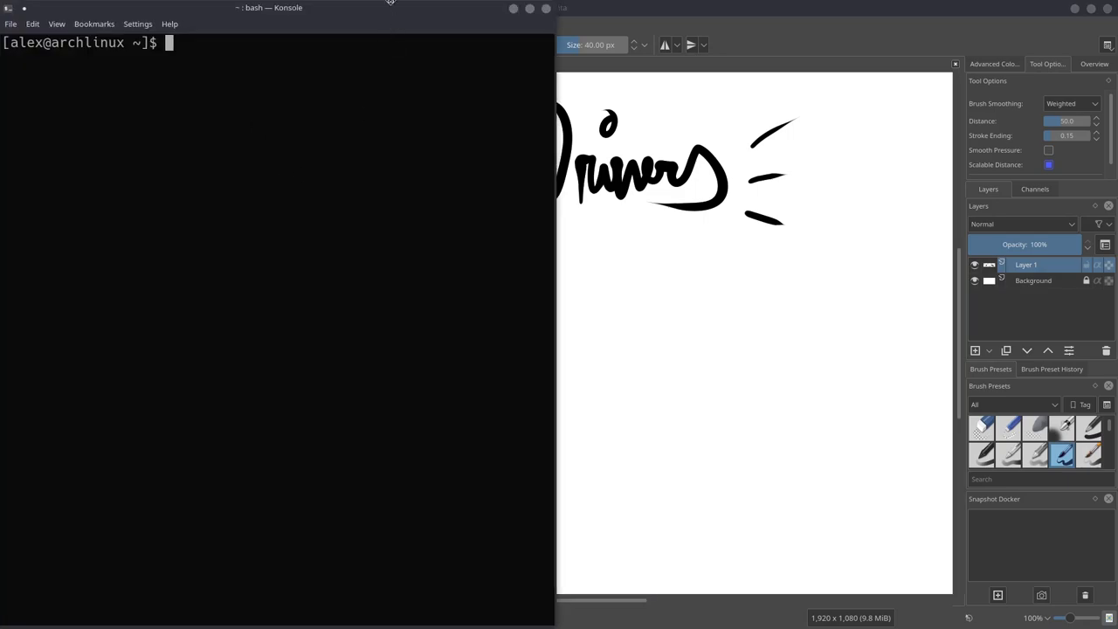
Search the AUR with 'yay veikk', listing input-veikk-dkms and input-veikk-config
type("yay veikk")
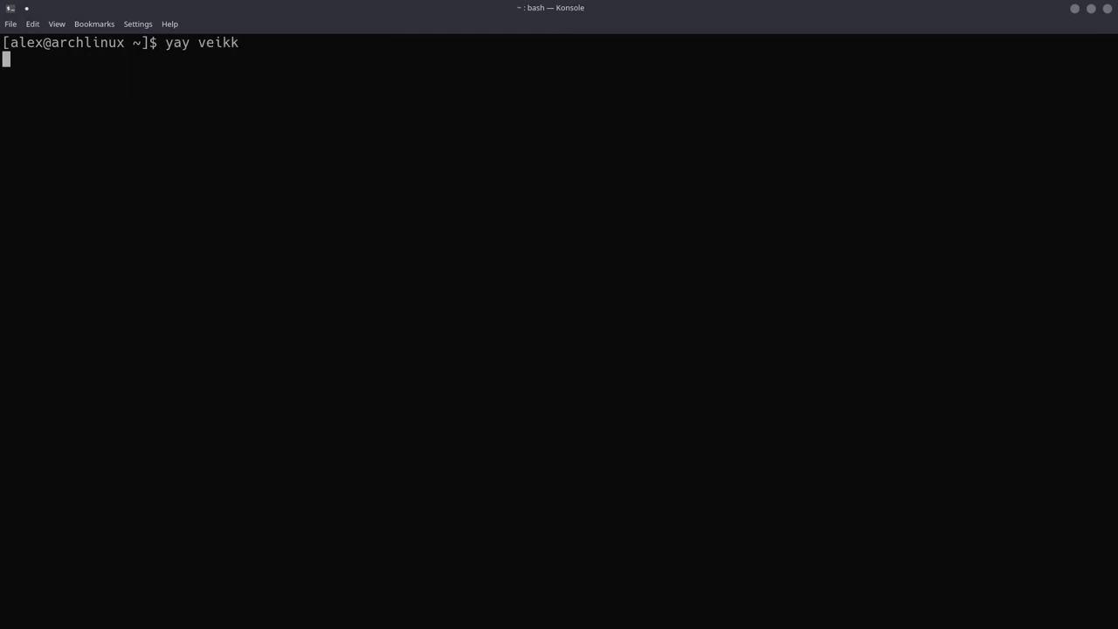
key("Return")
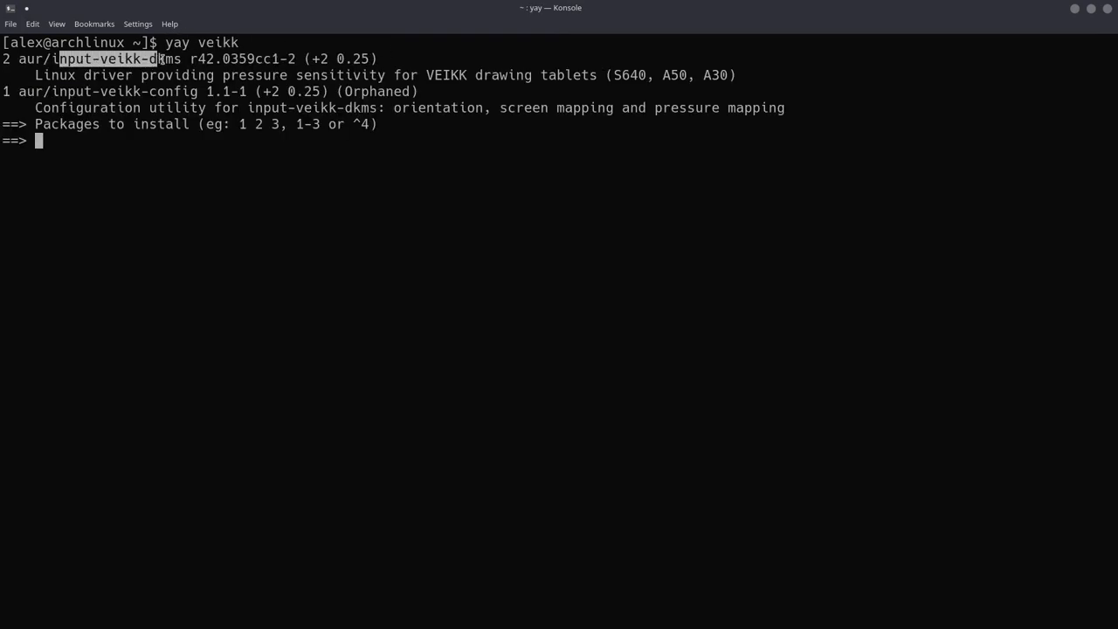
mouse_move(745, 147)
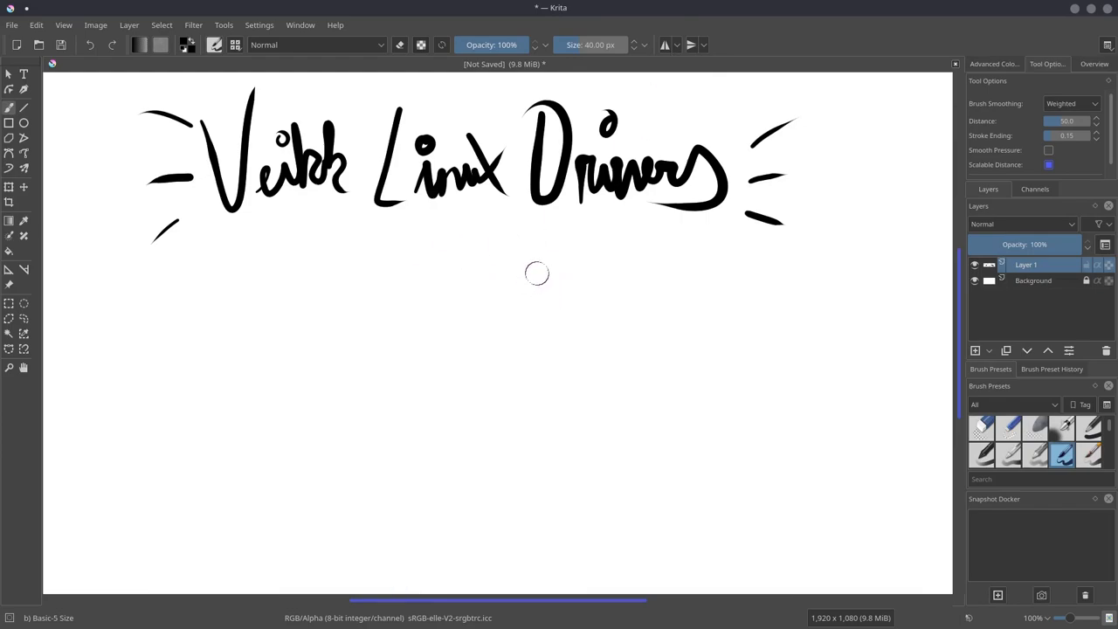
mouse_move(464, 194)
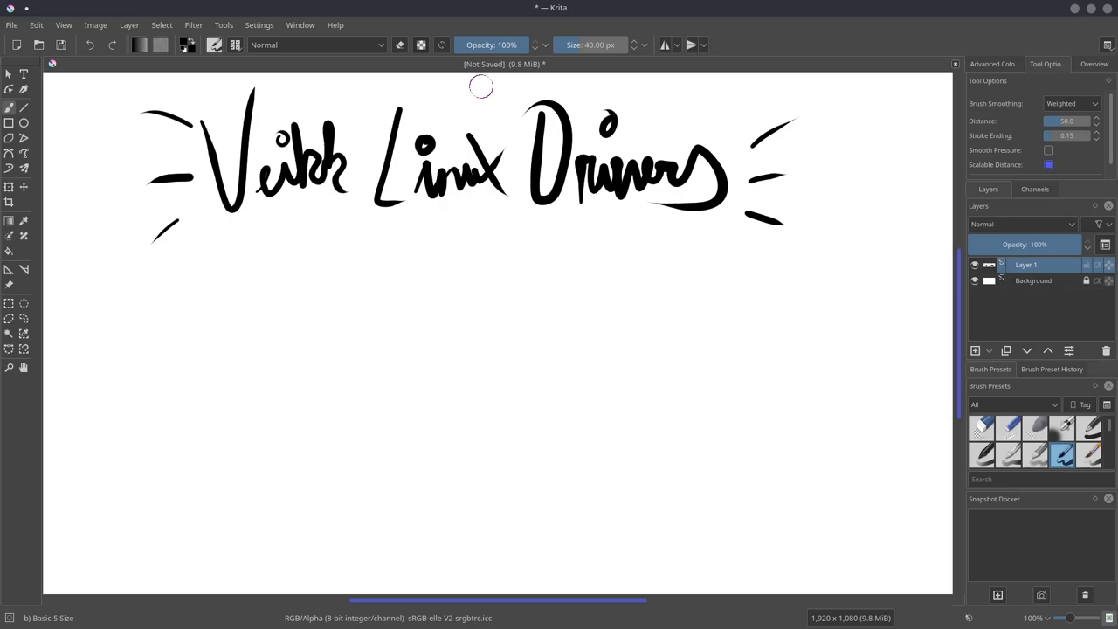
mouse_move(482, 96)
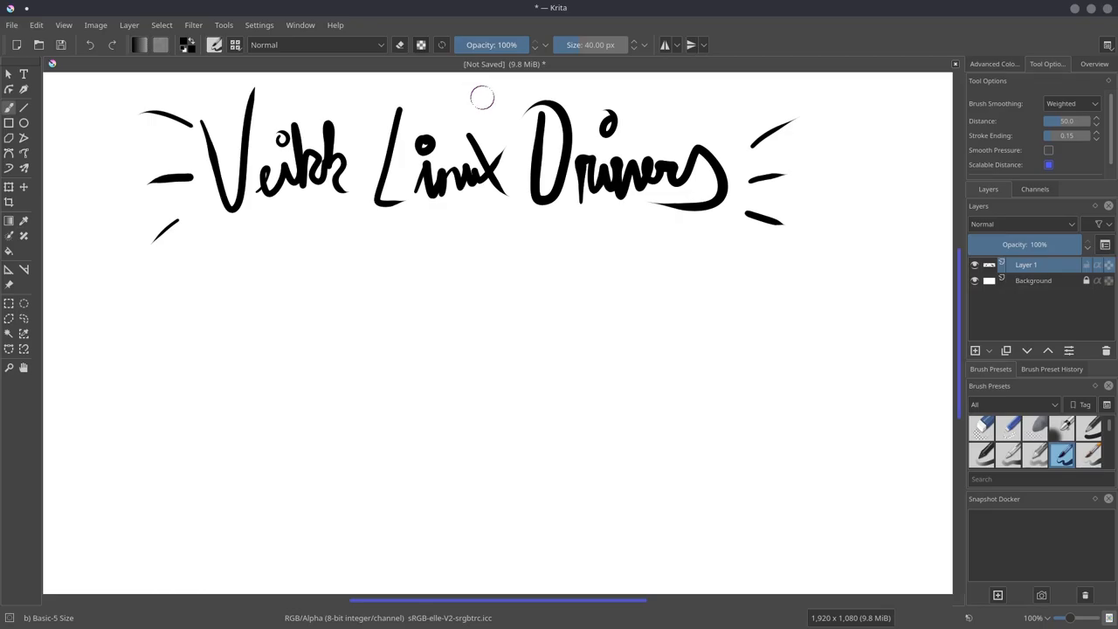